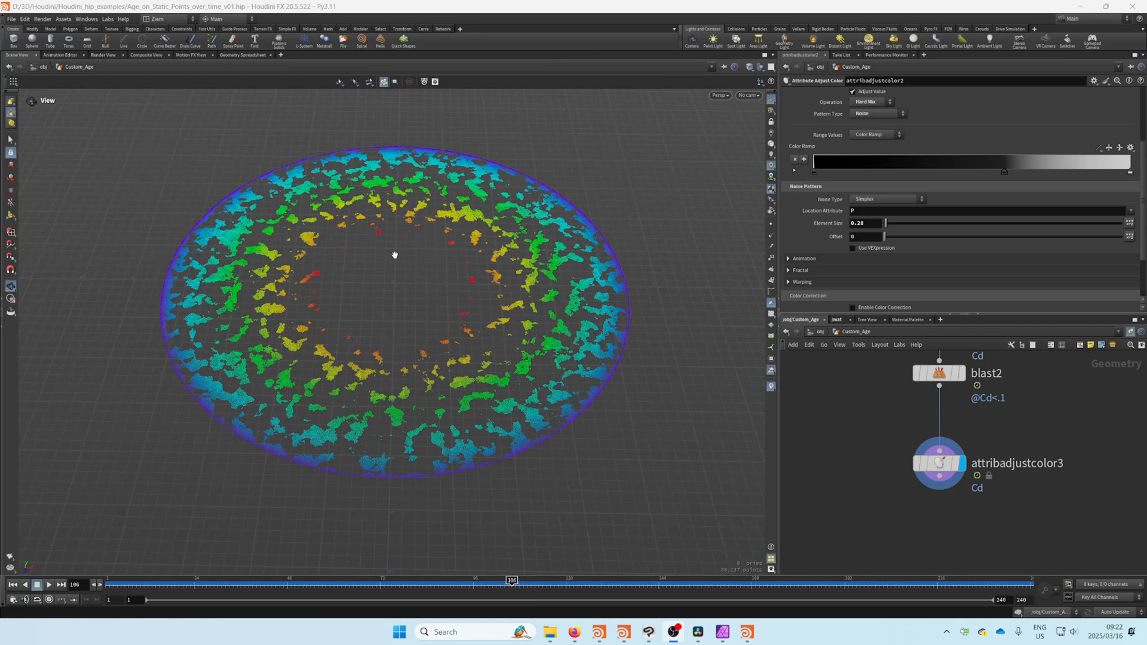
mouse_move(416, 248)
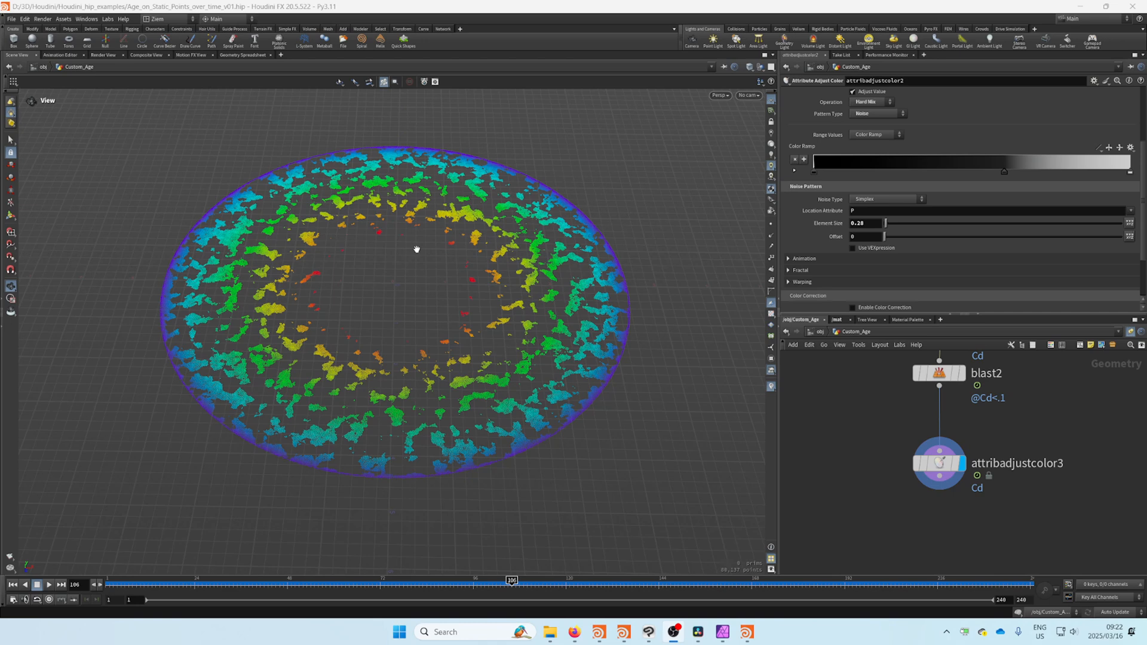
mouse_move(254, 331)
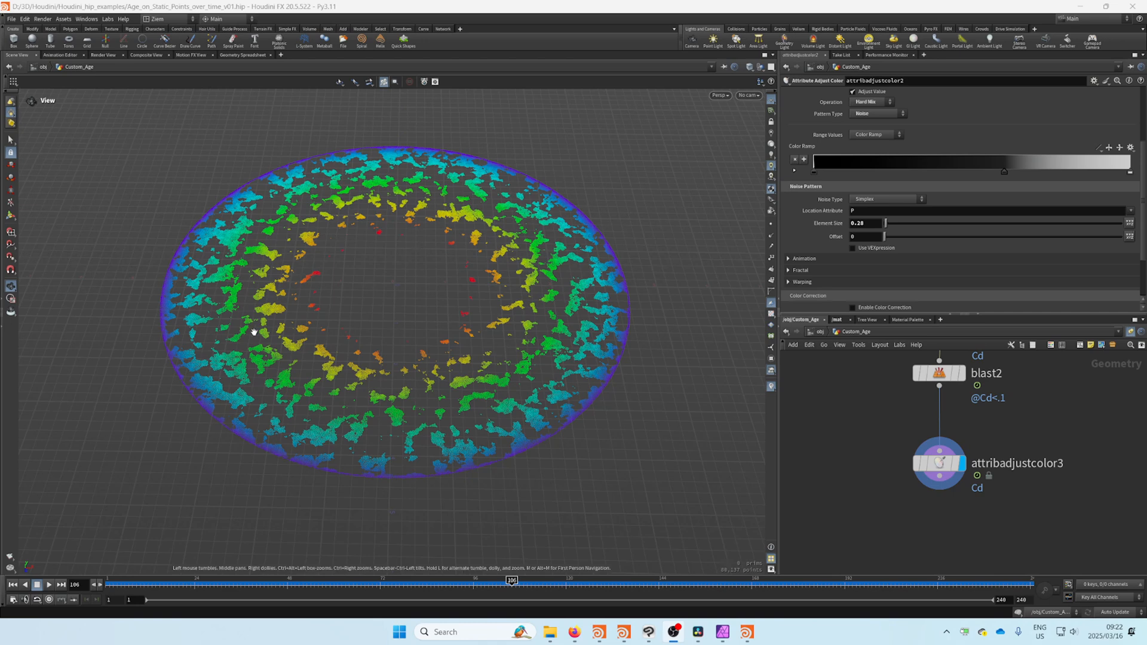
mouse_move(523, 311)
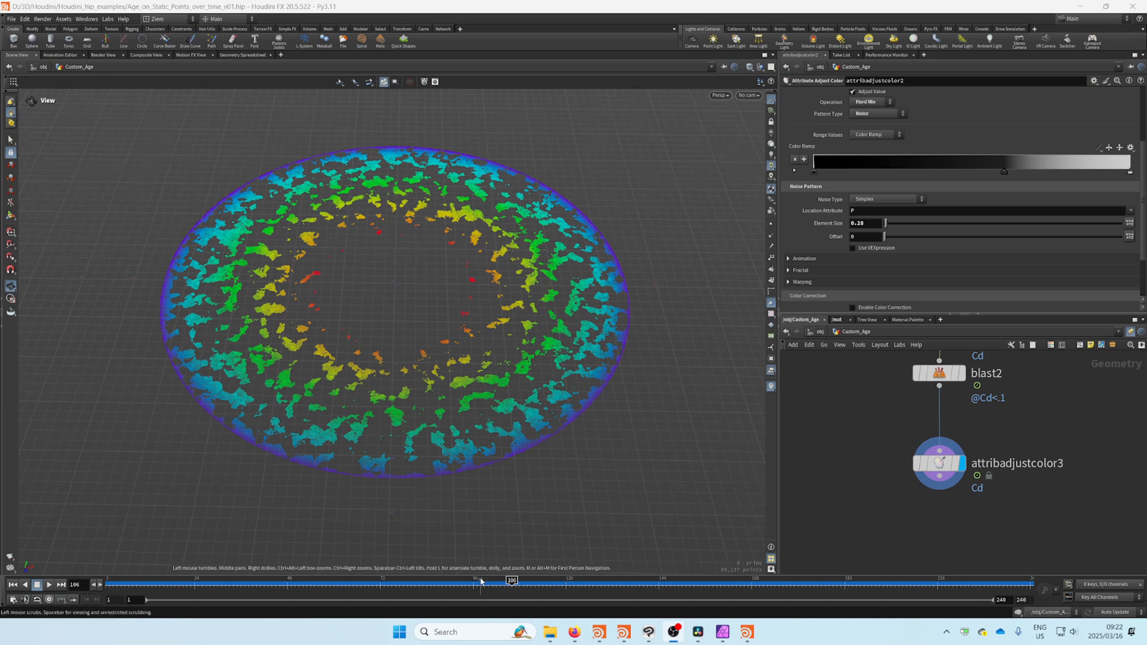
mouse_move(653, 431)
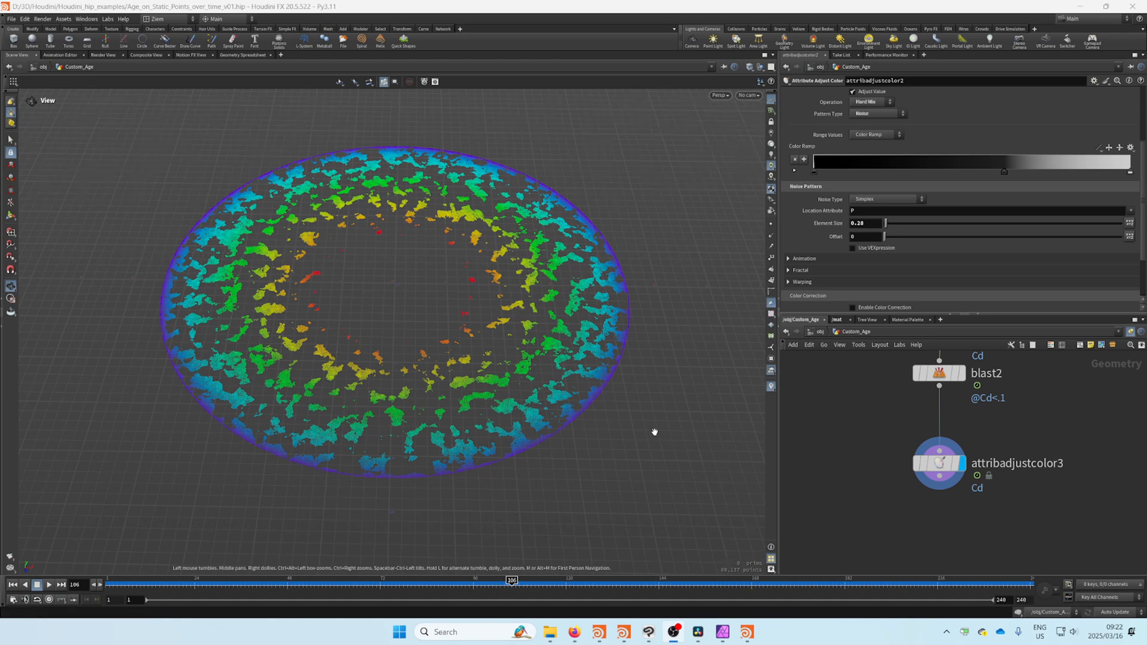
Step: Rewind the playbar so the rainbow ring collapses to a small central cluster of points
click(12, 584)
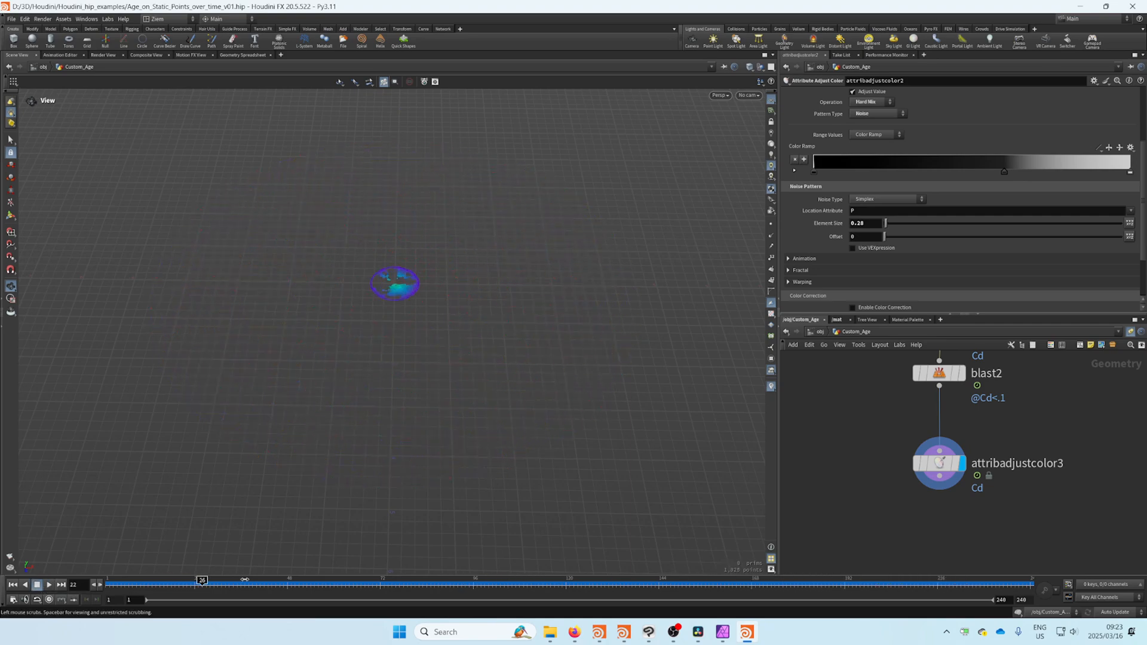
Step: Scrub the playbar, then show attribcreate1's parameters: point float attribute named age
drag(202, 581, 458, 581)
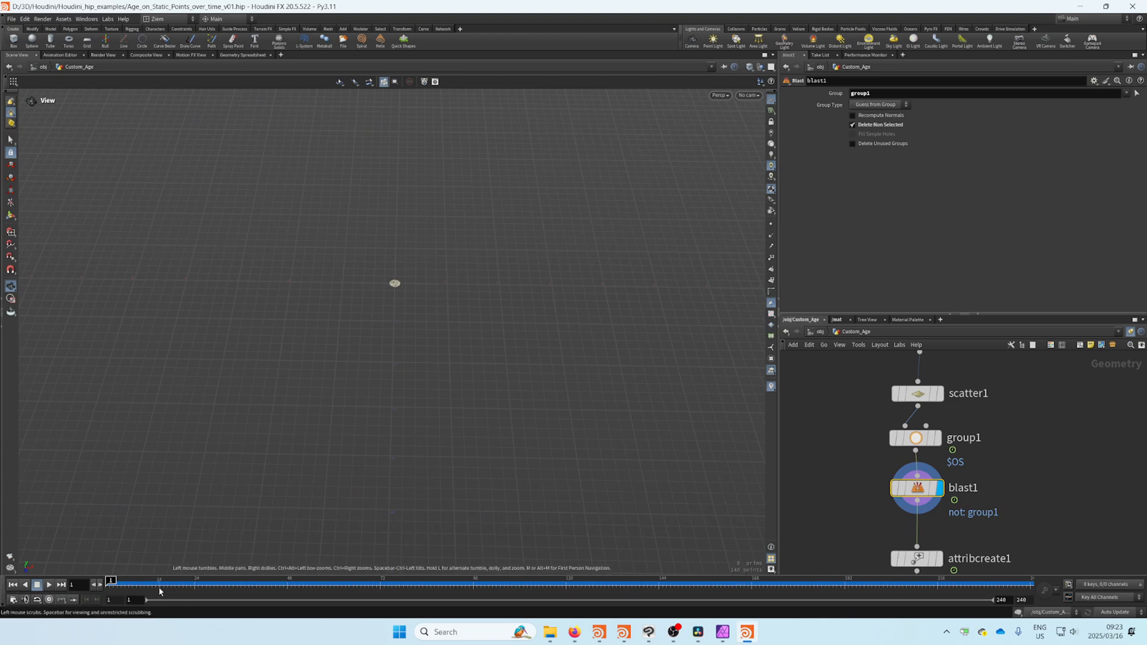
drag(112, 585, 662, 585)
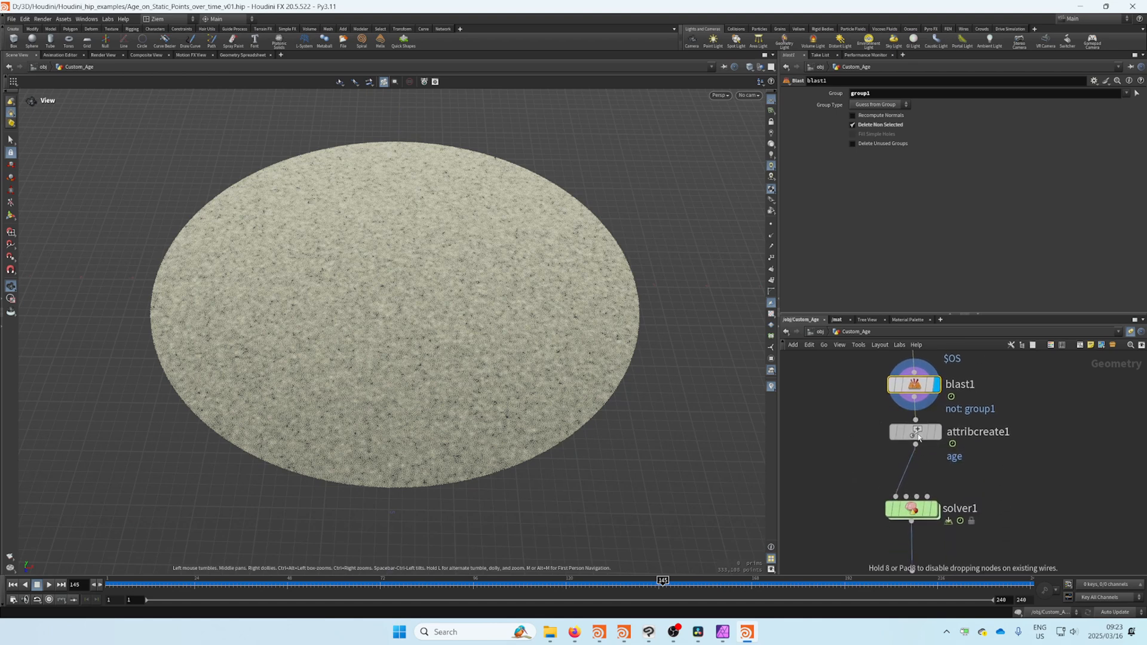
click(914, 431)
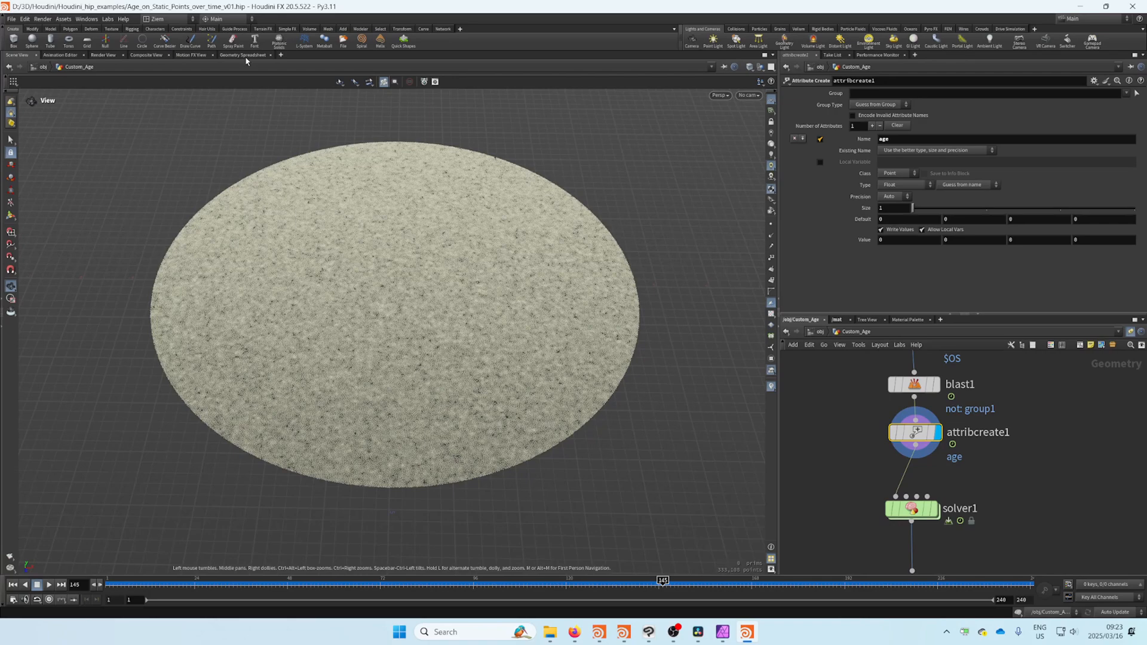
click(244, 55)
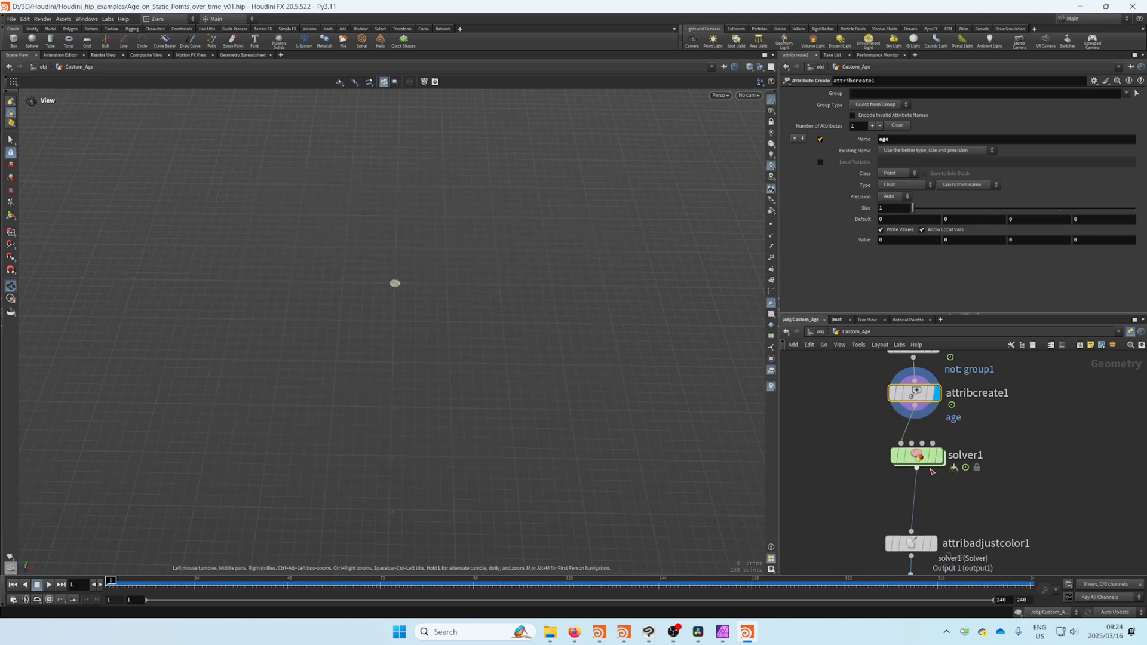
double_click(917, 455)
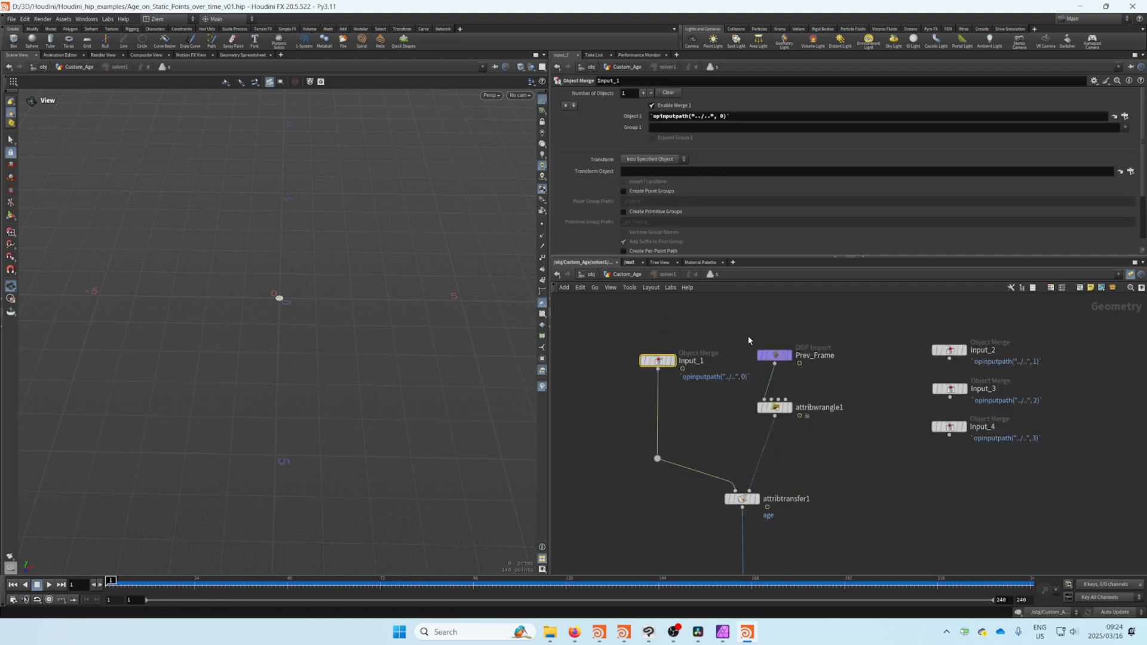
click(773, 357)
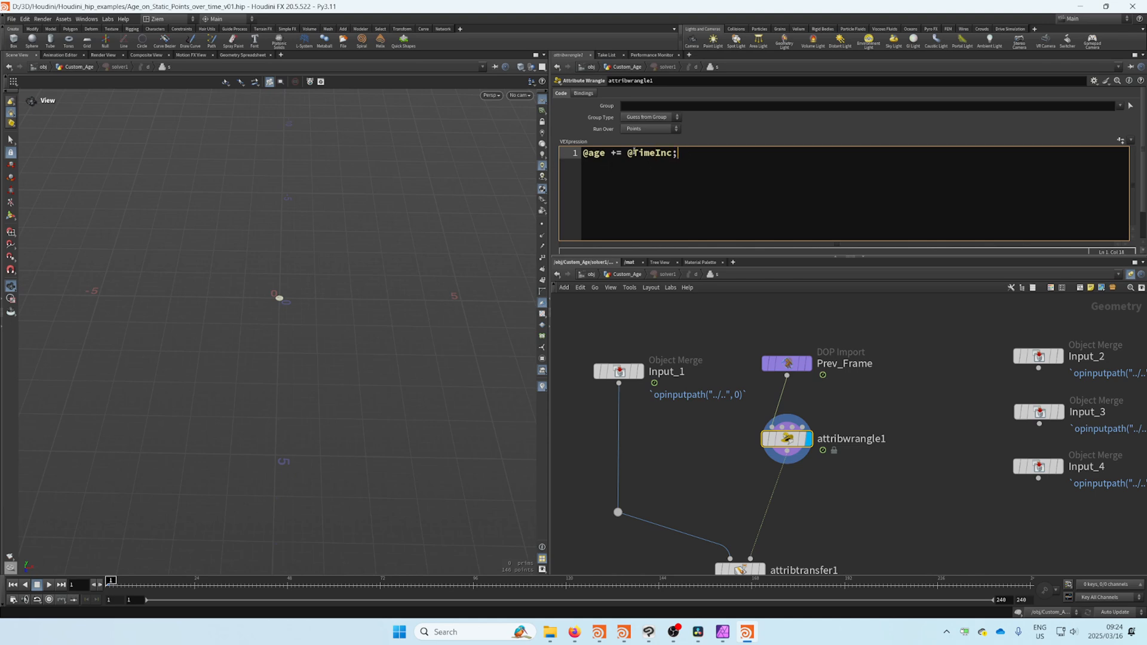
double_click(650, 153)
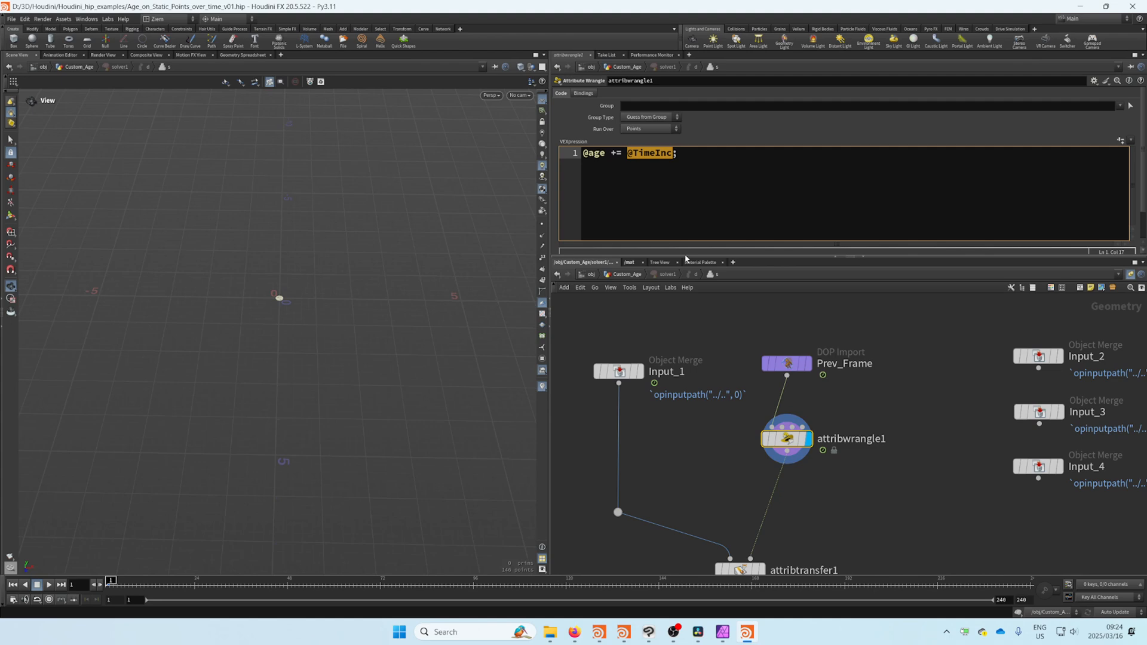
mouse_move(800, 459)
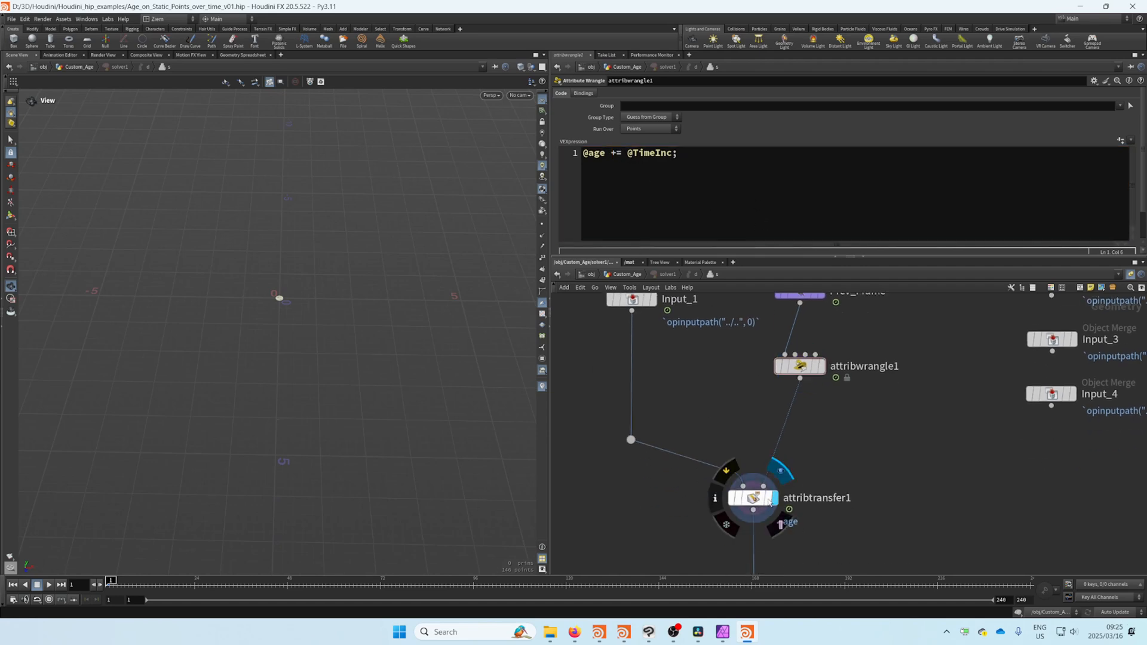
Step: Inspect attribtransfer1 copying age back onto the incoming points, with the spreadsheet listing per-point age
click(752, 497)
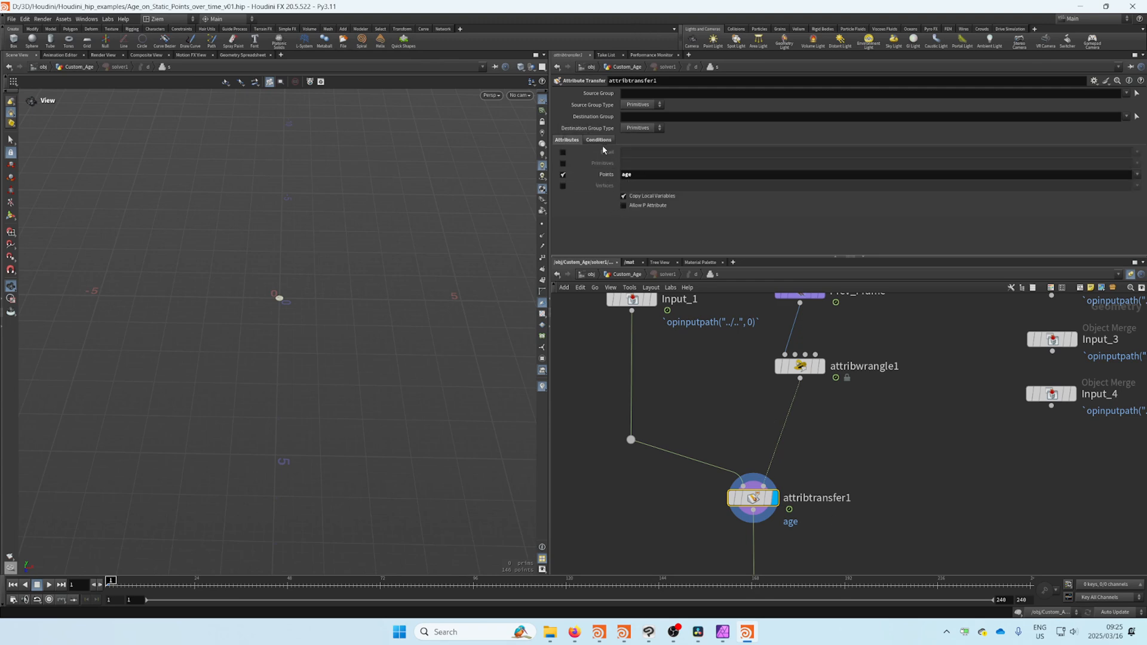
click(567, 140)
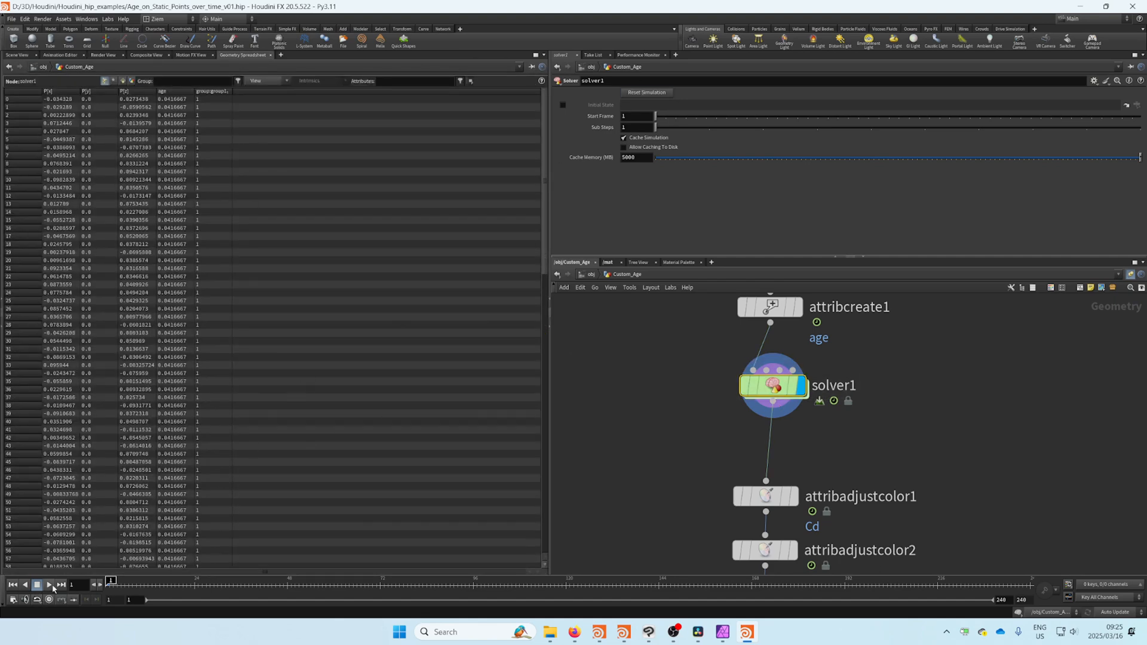
Step: Play the simulation to watch the spreadsheet's age values grow, then rewind to frame 1
click(37, 584)
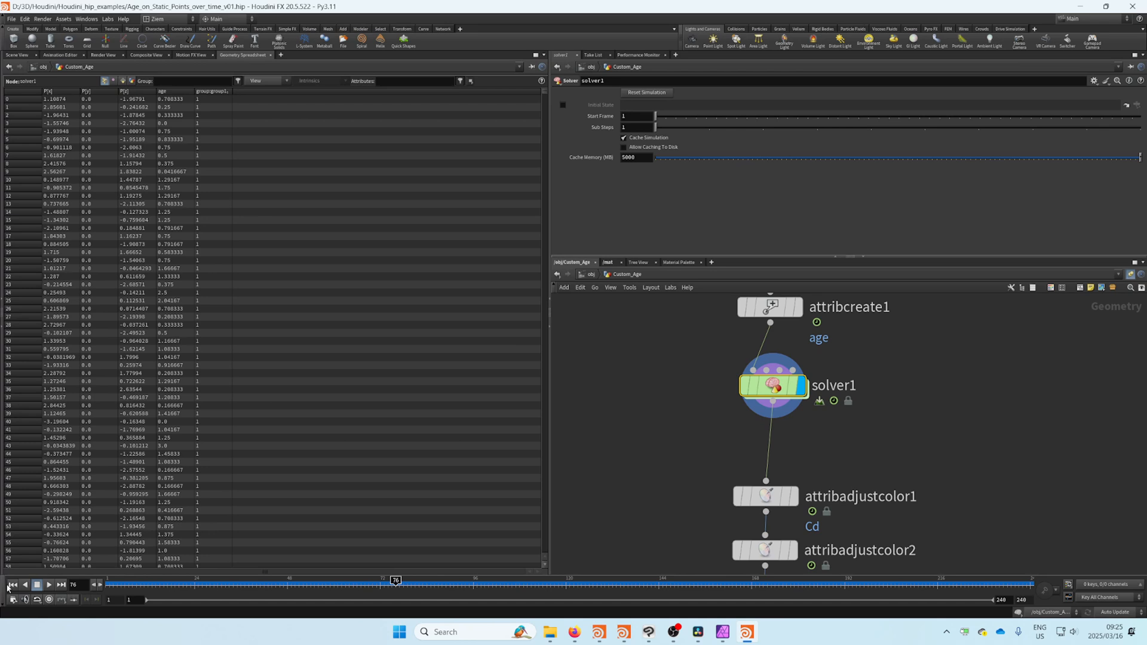
click(12, 585)
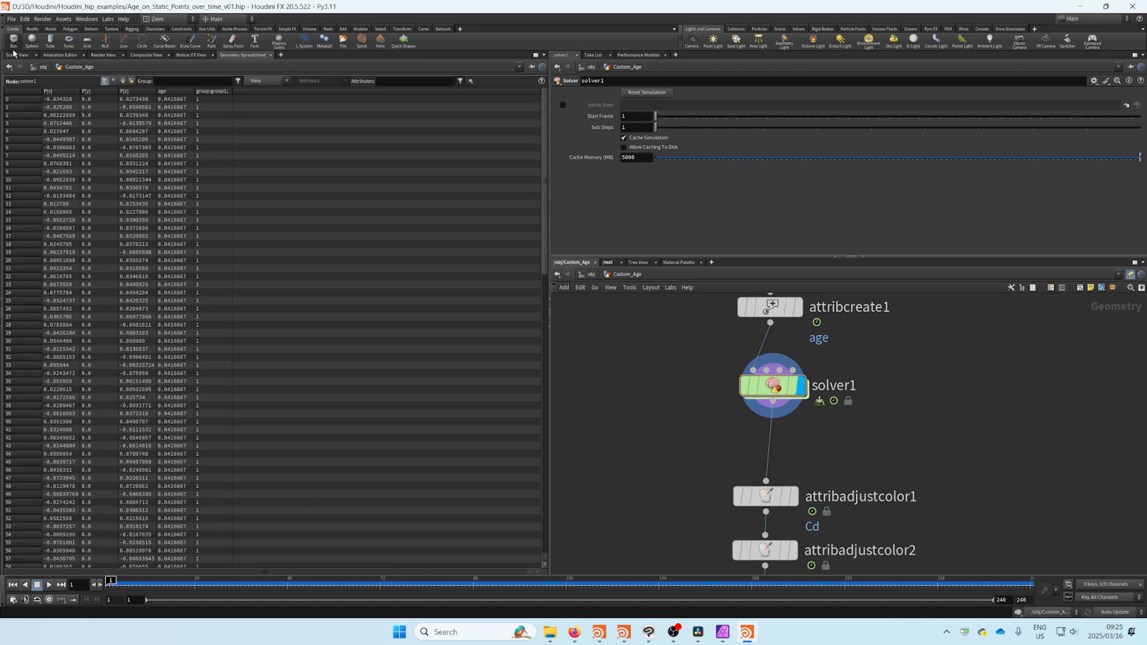
Step: Back in the Scene View, step through the colour-from-age nodes to blast2, leaving a speckled grey ring
click(17, 55)
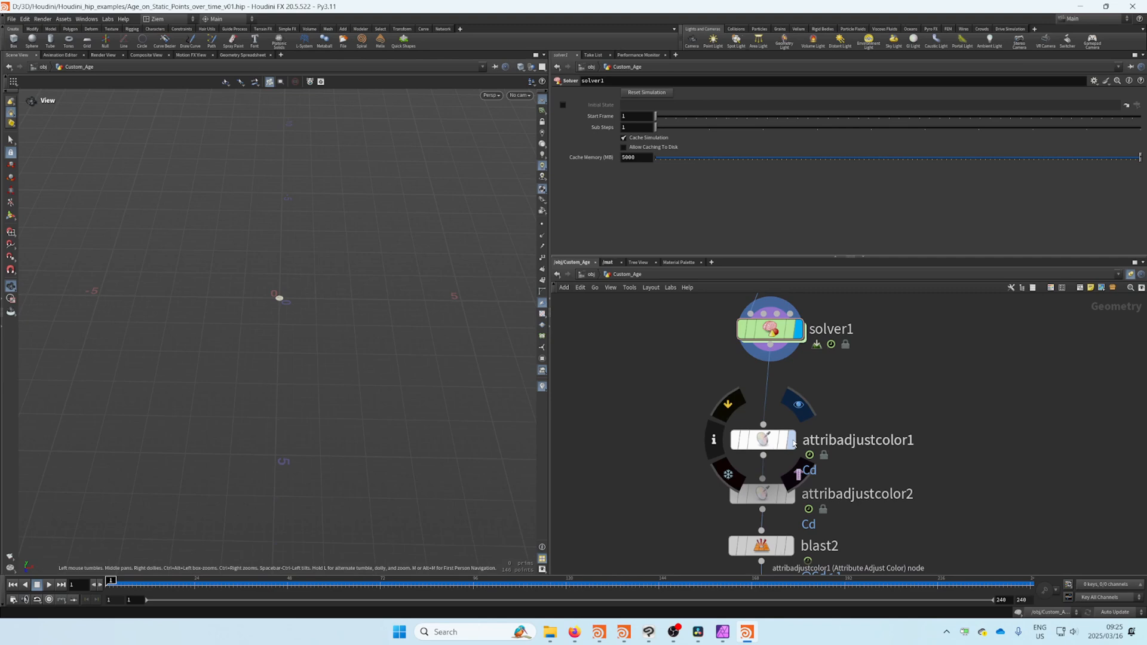
click(762, 438)
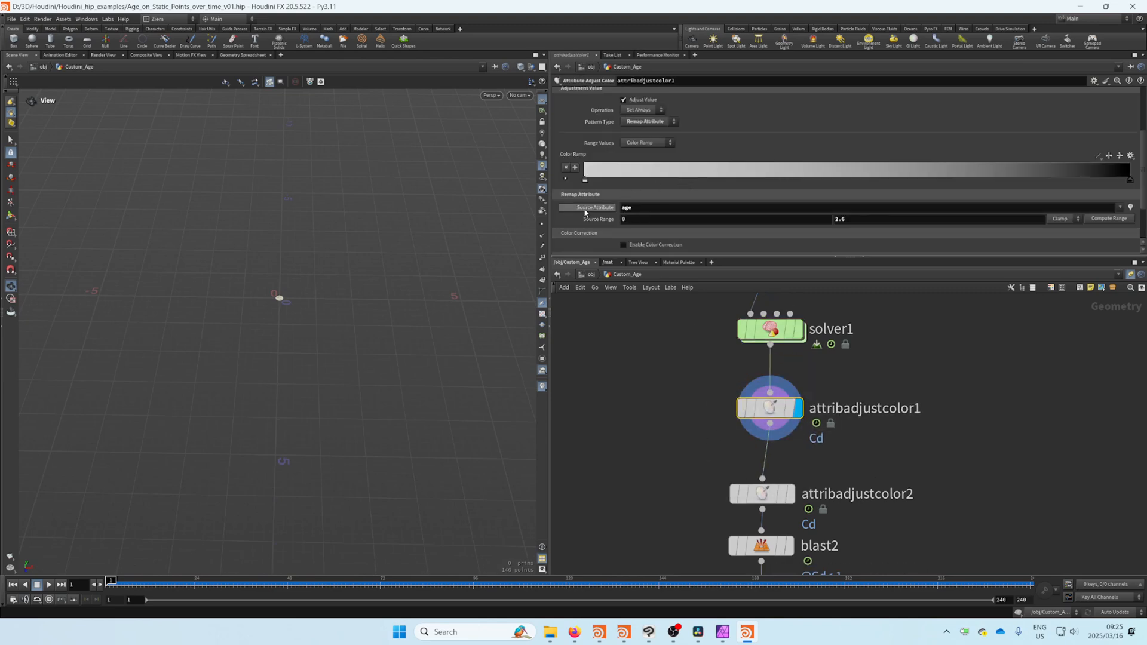
mouse_move(218, 559)
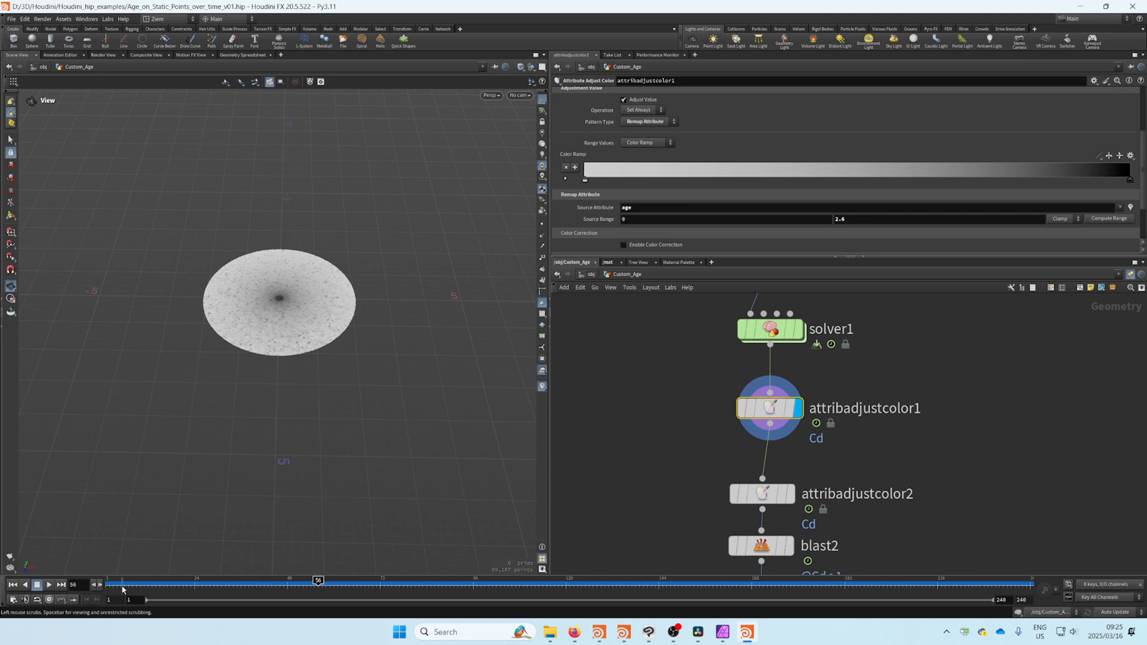
drag(318, 581, 496, 581)
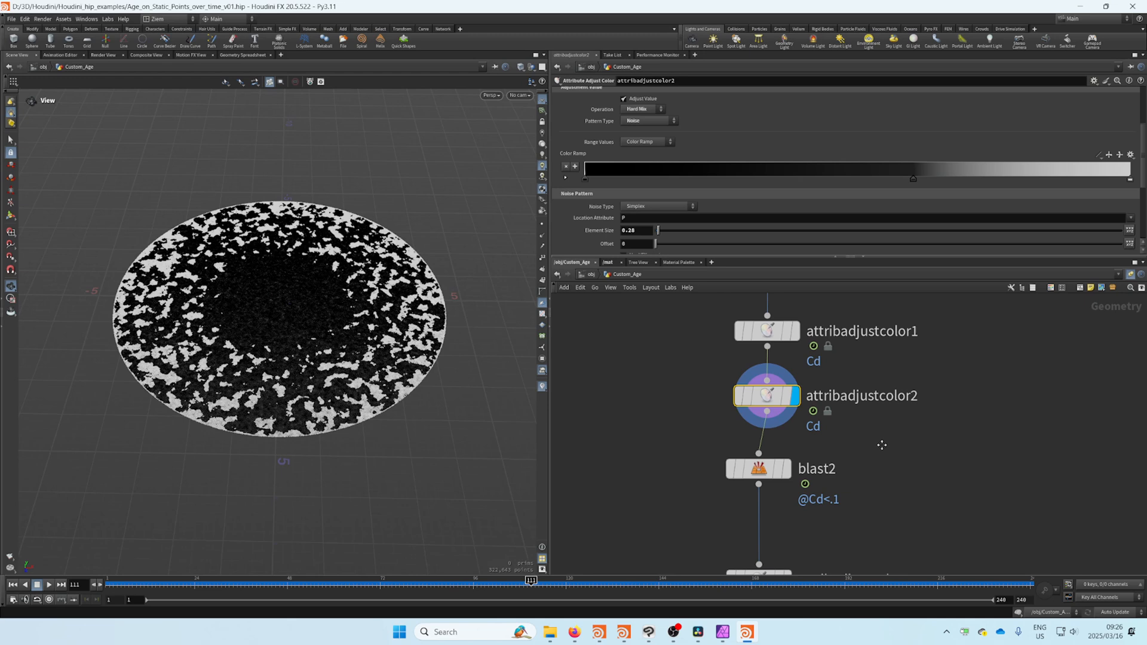
click(759, 468)
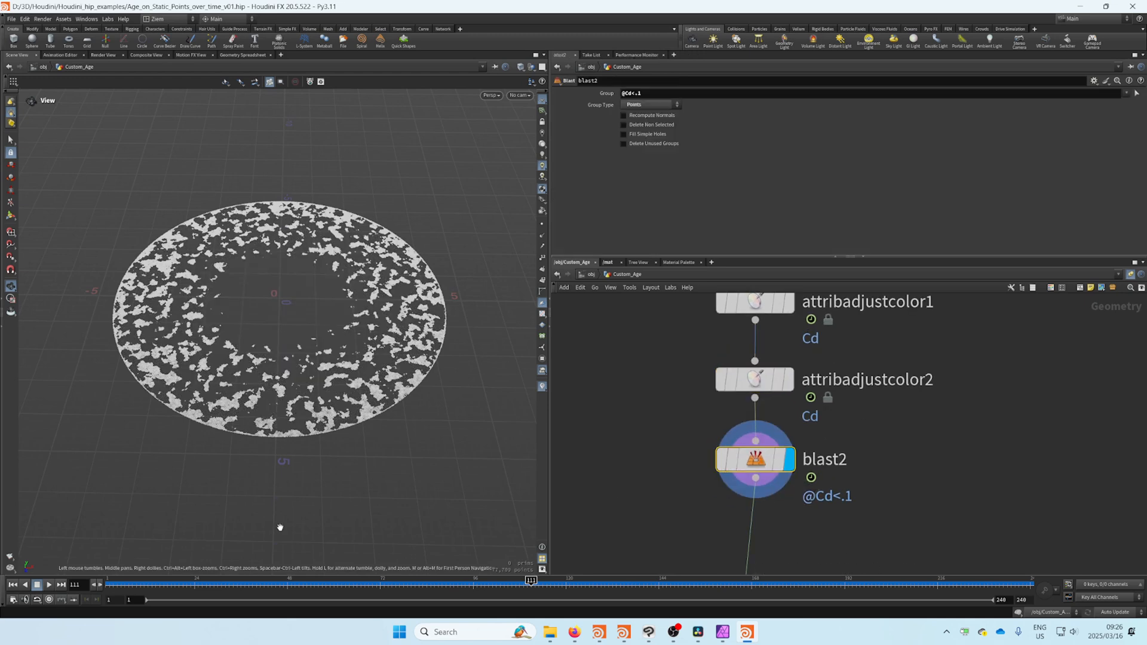
Step: Display attribadjustcolor3's rainbow Color Ramp and play the animation to around frame 111
click(47, 584)
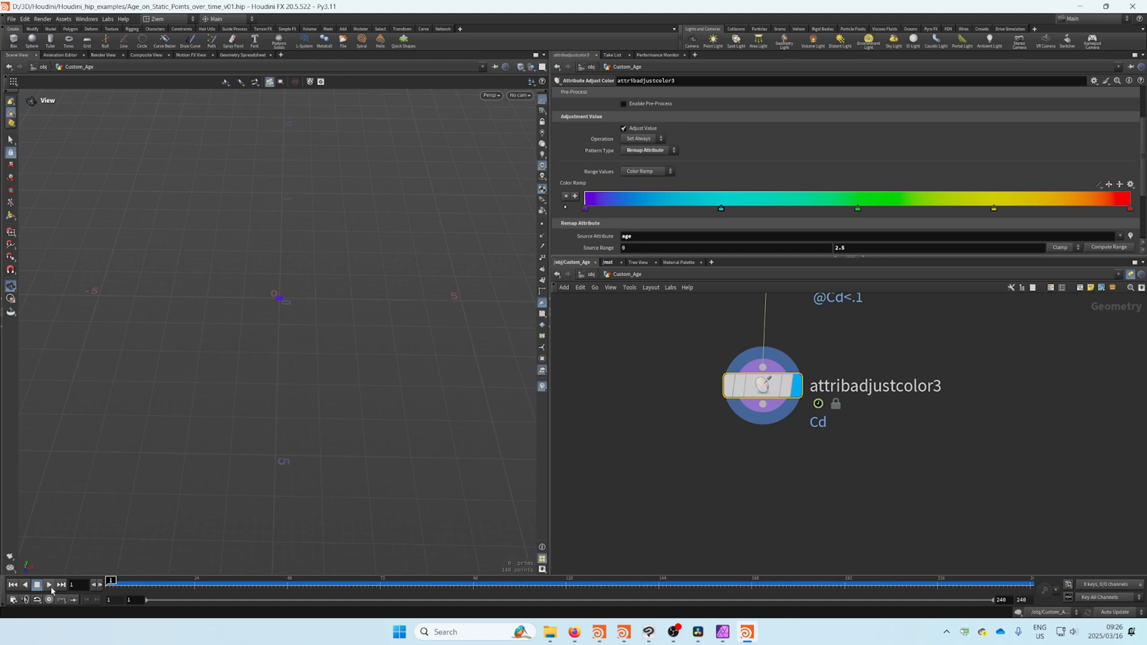
click(49, 584)
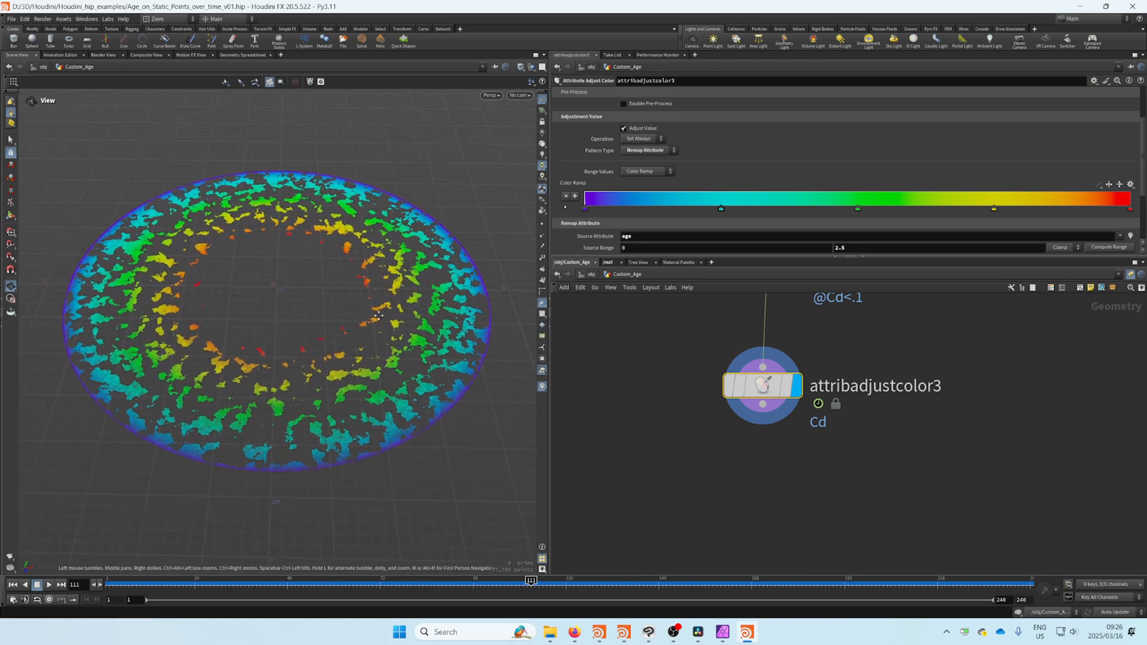
click(761, 386)
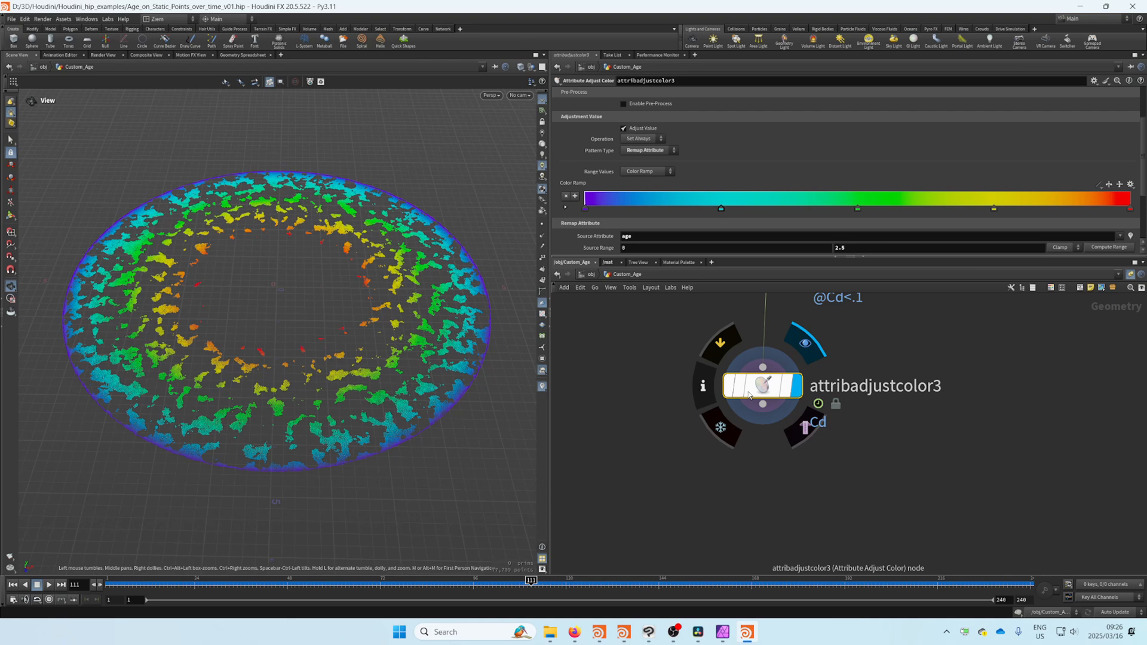
mouse_move(701, 386)
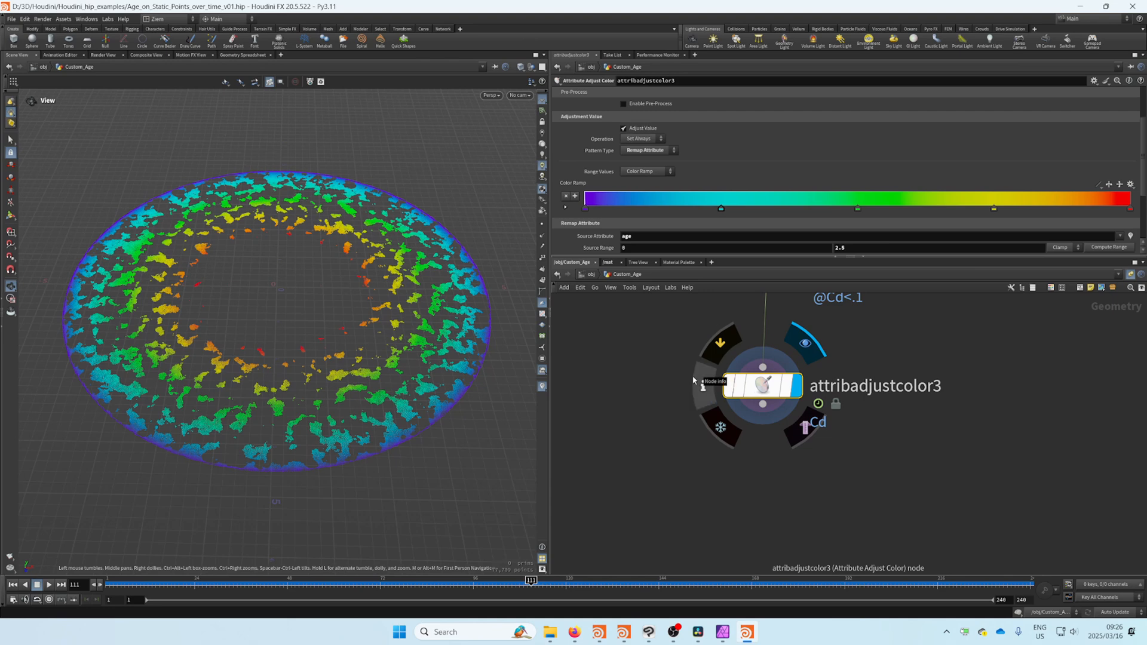